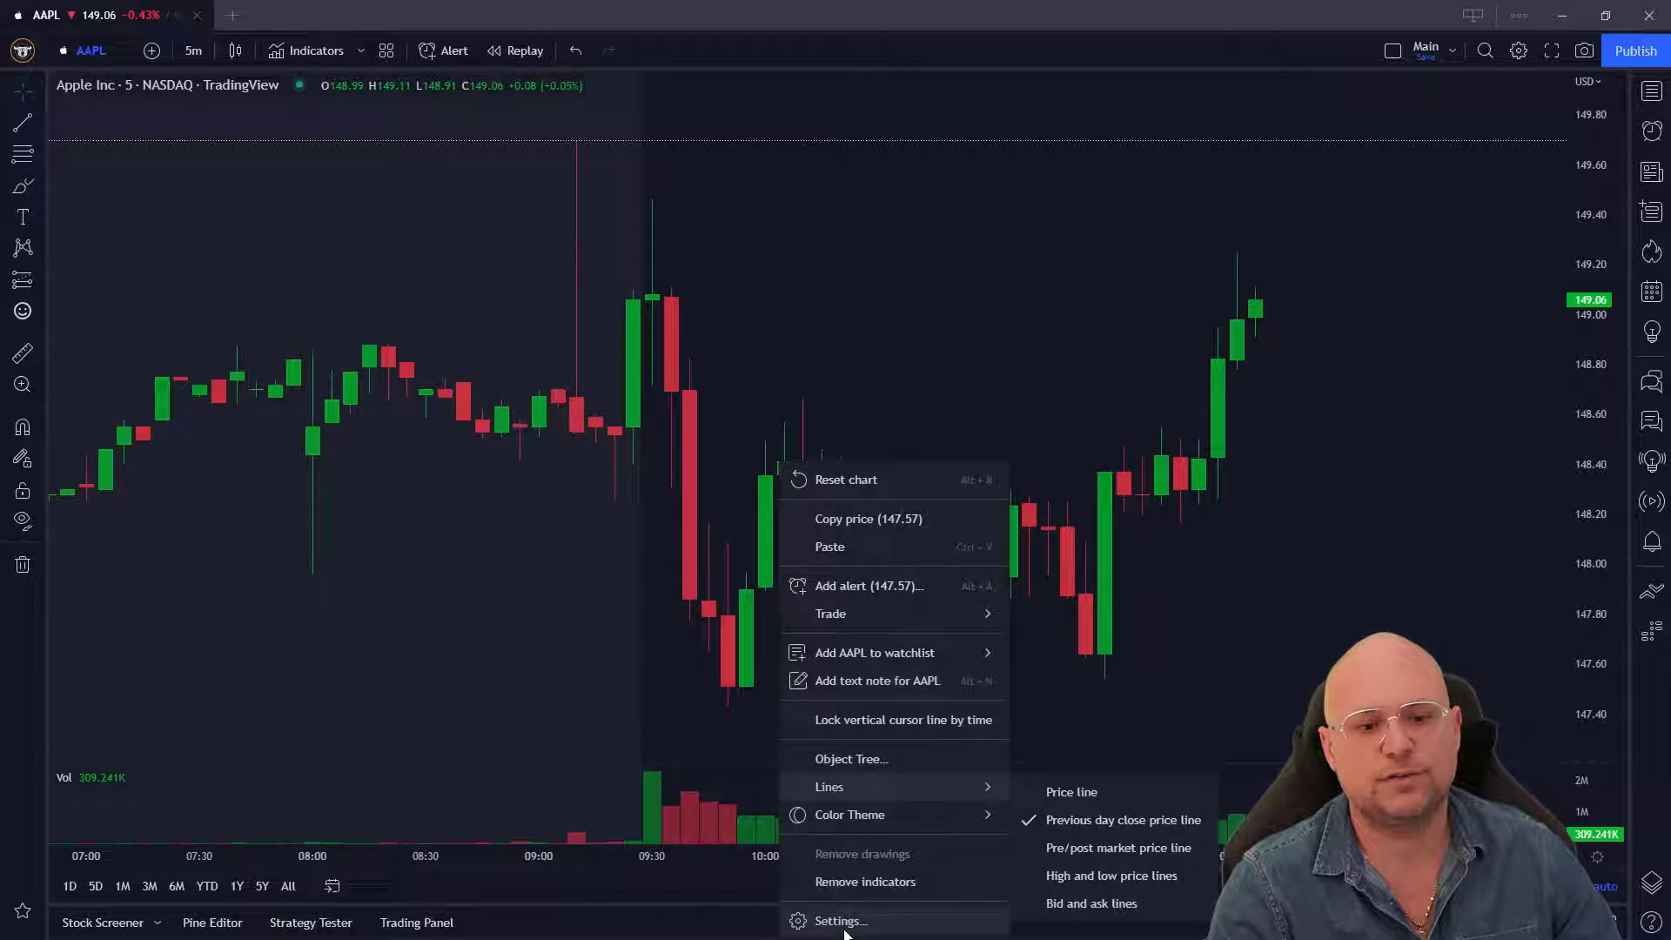
- Open the Chart settings dialog for the AAPL 5-minute chart
left_click(839, 920)
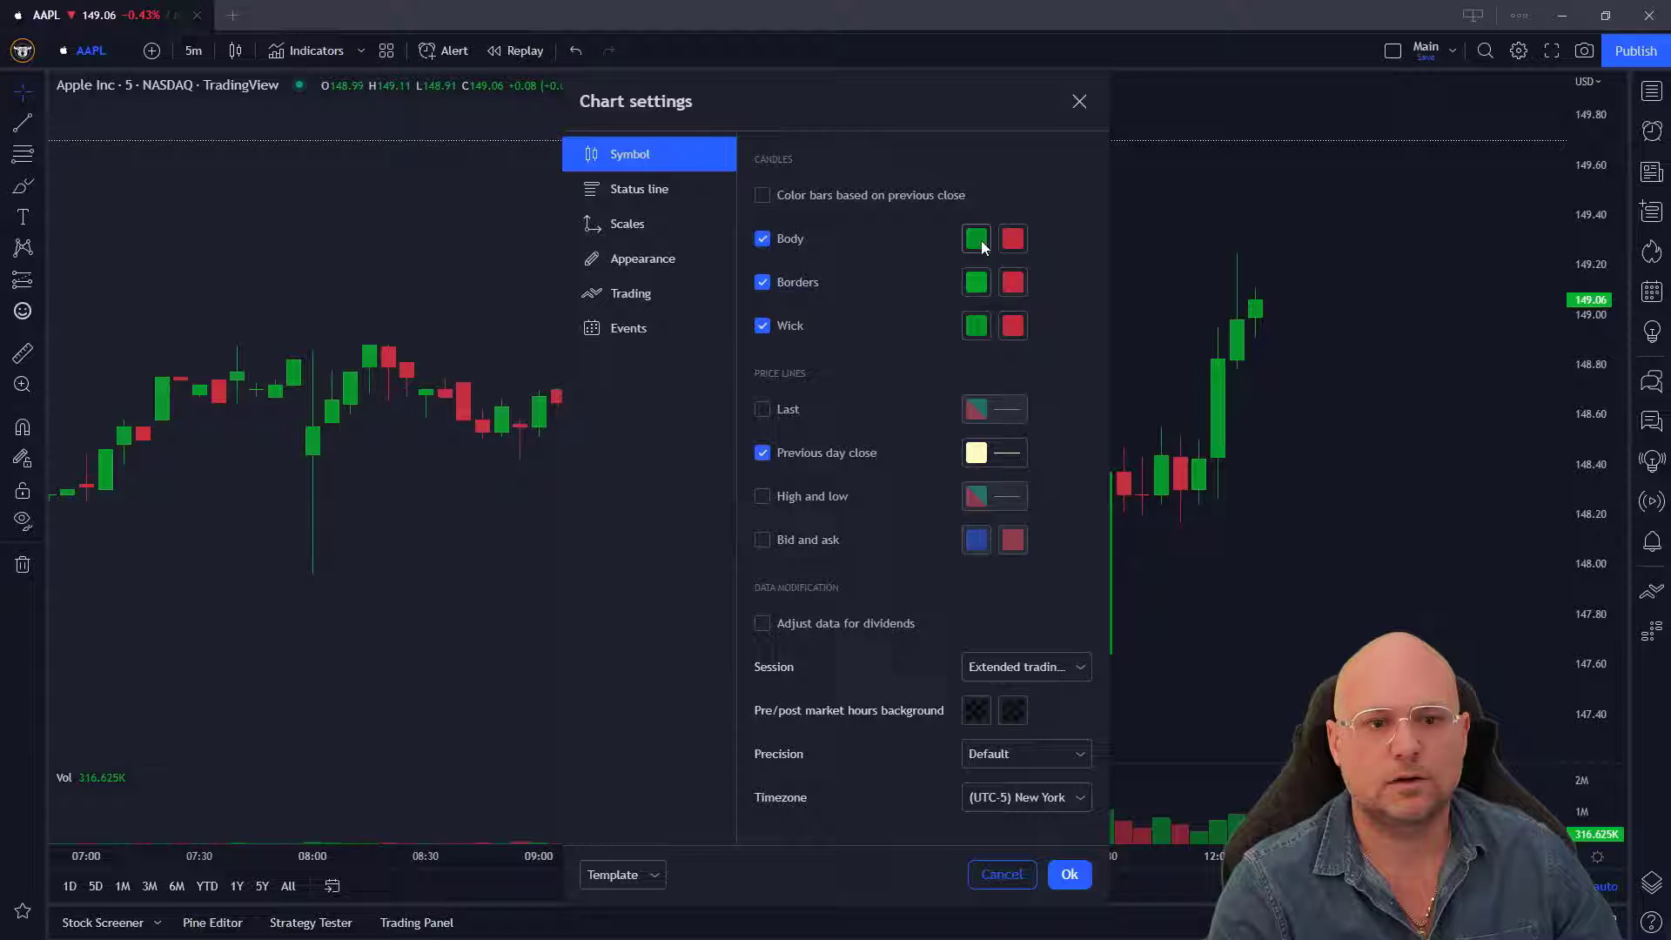
- Fine-tune the rising candle body colour opacity around 89% and save the chart settings
left_click(974, 239)
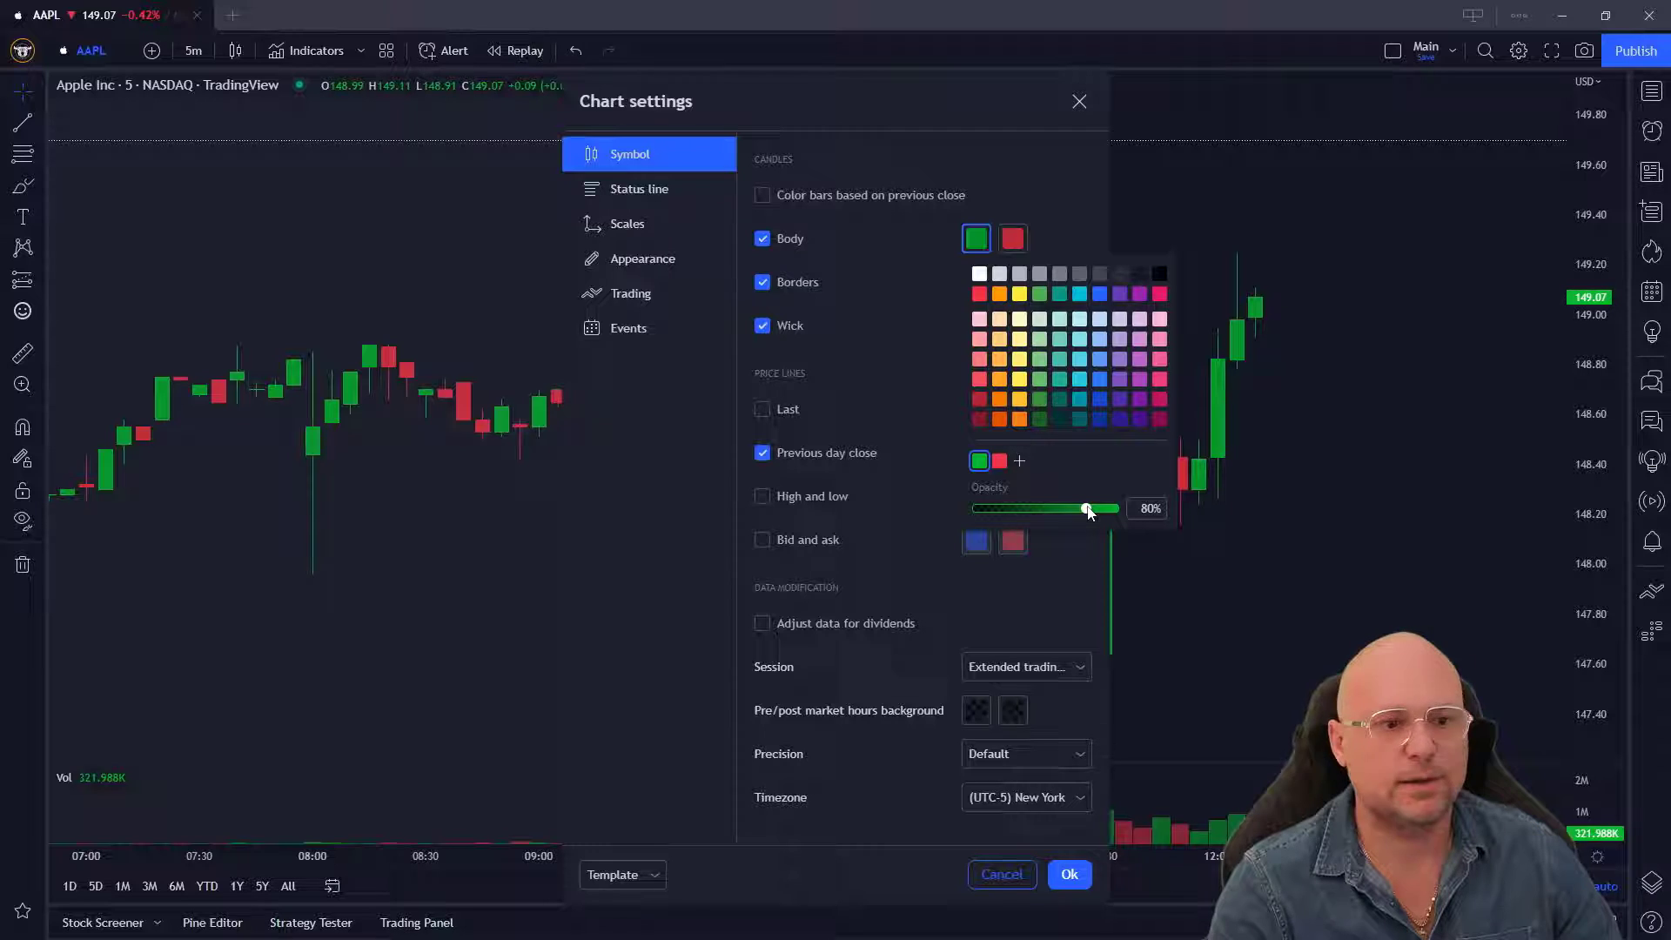
left_click_drag(1087, 508, 1083, 508)
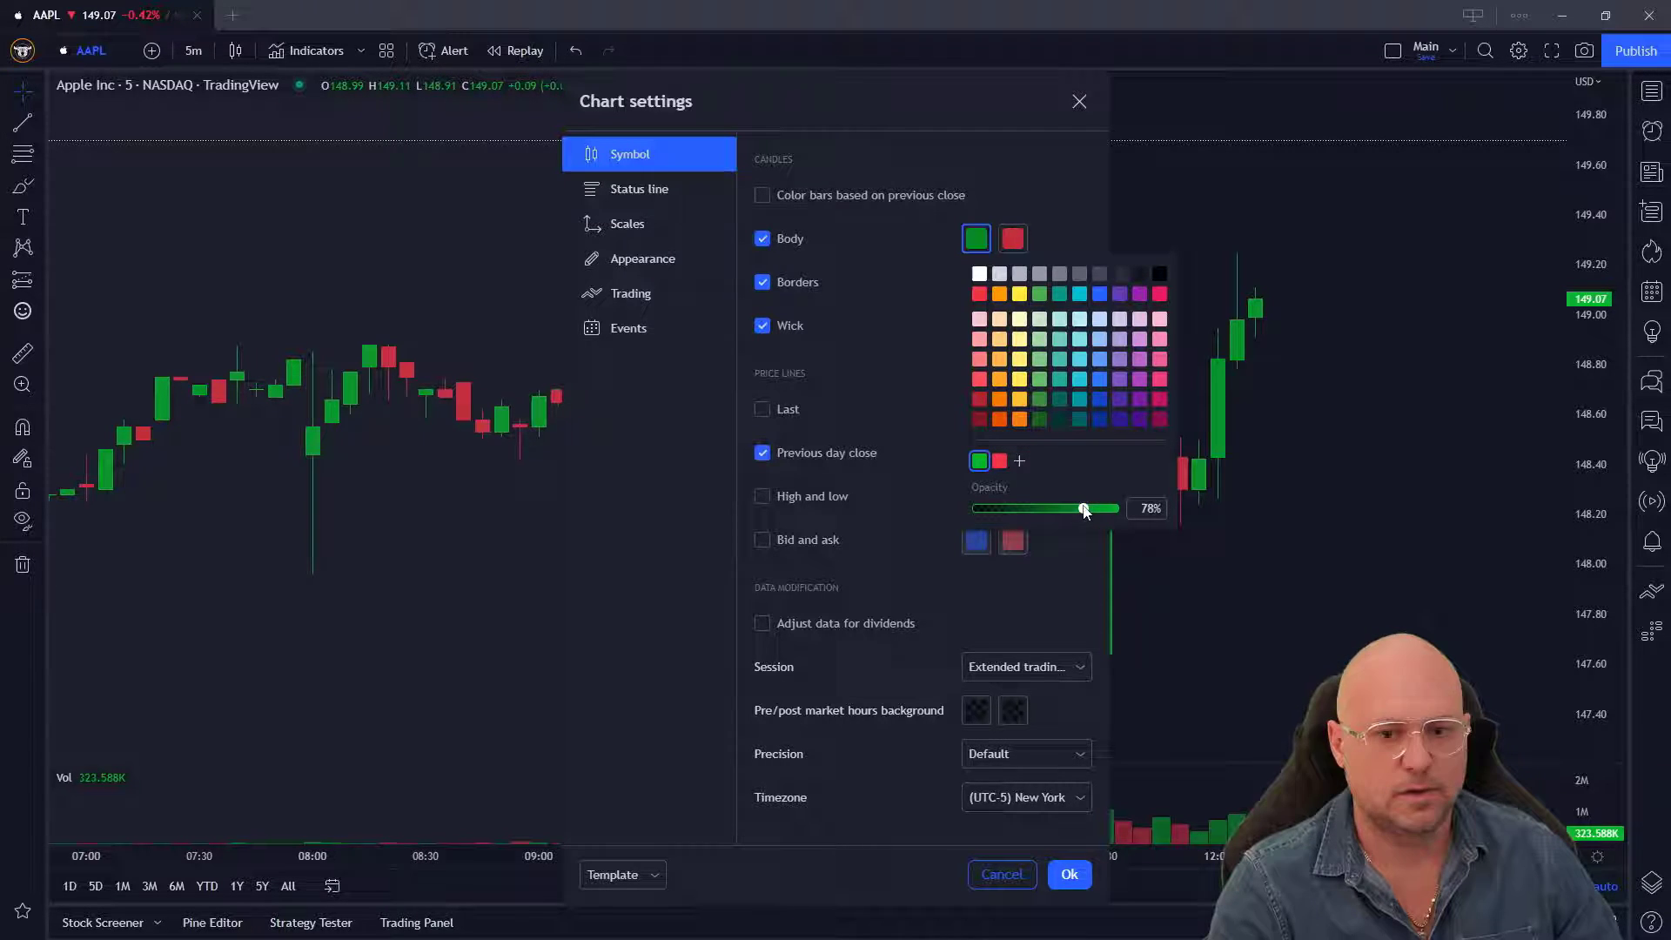
left_click_drag(1083, 508, 1014, 509)
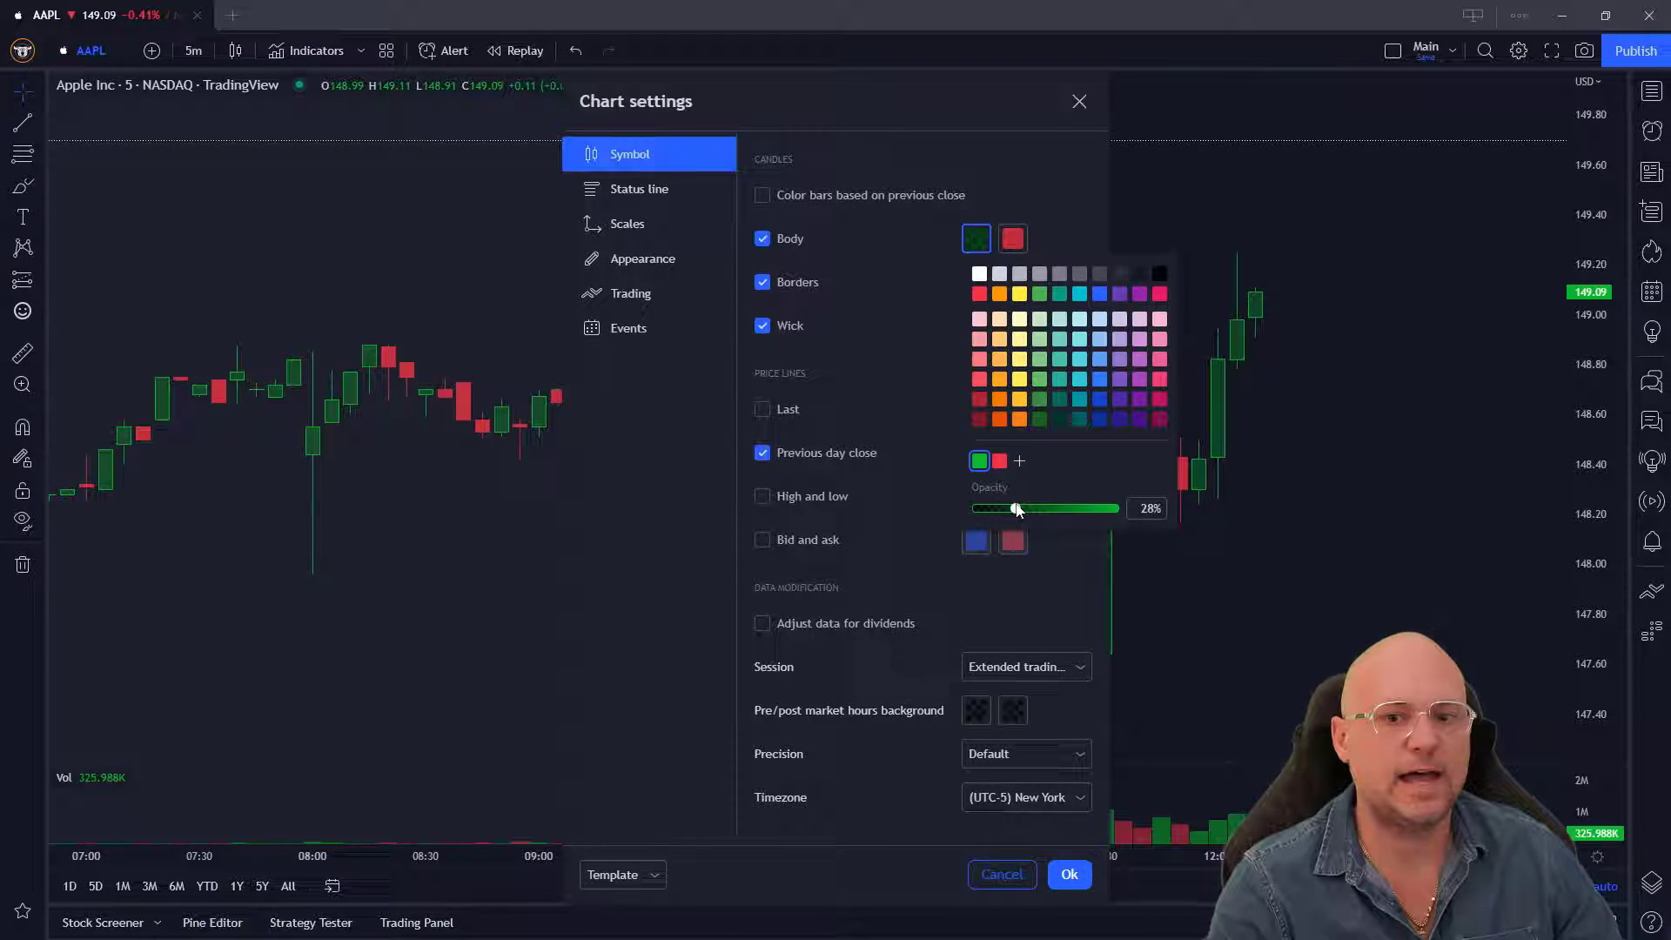
left_click_drag(1015, 509, 998, 508)
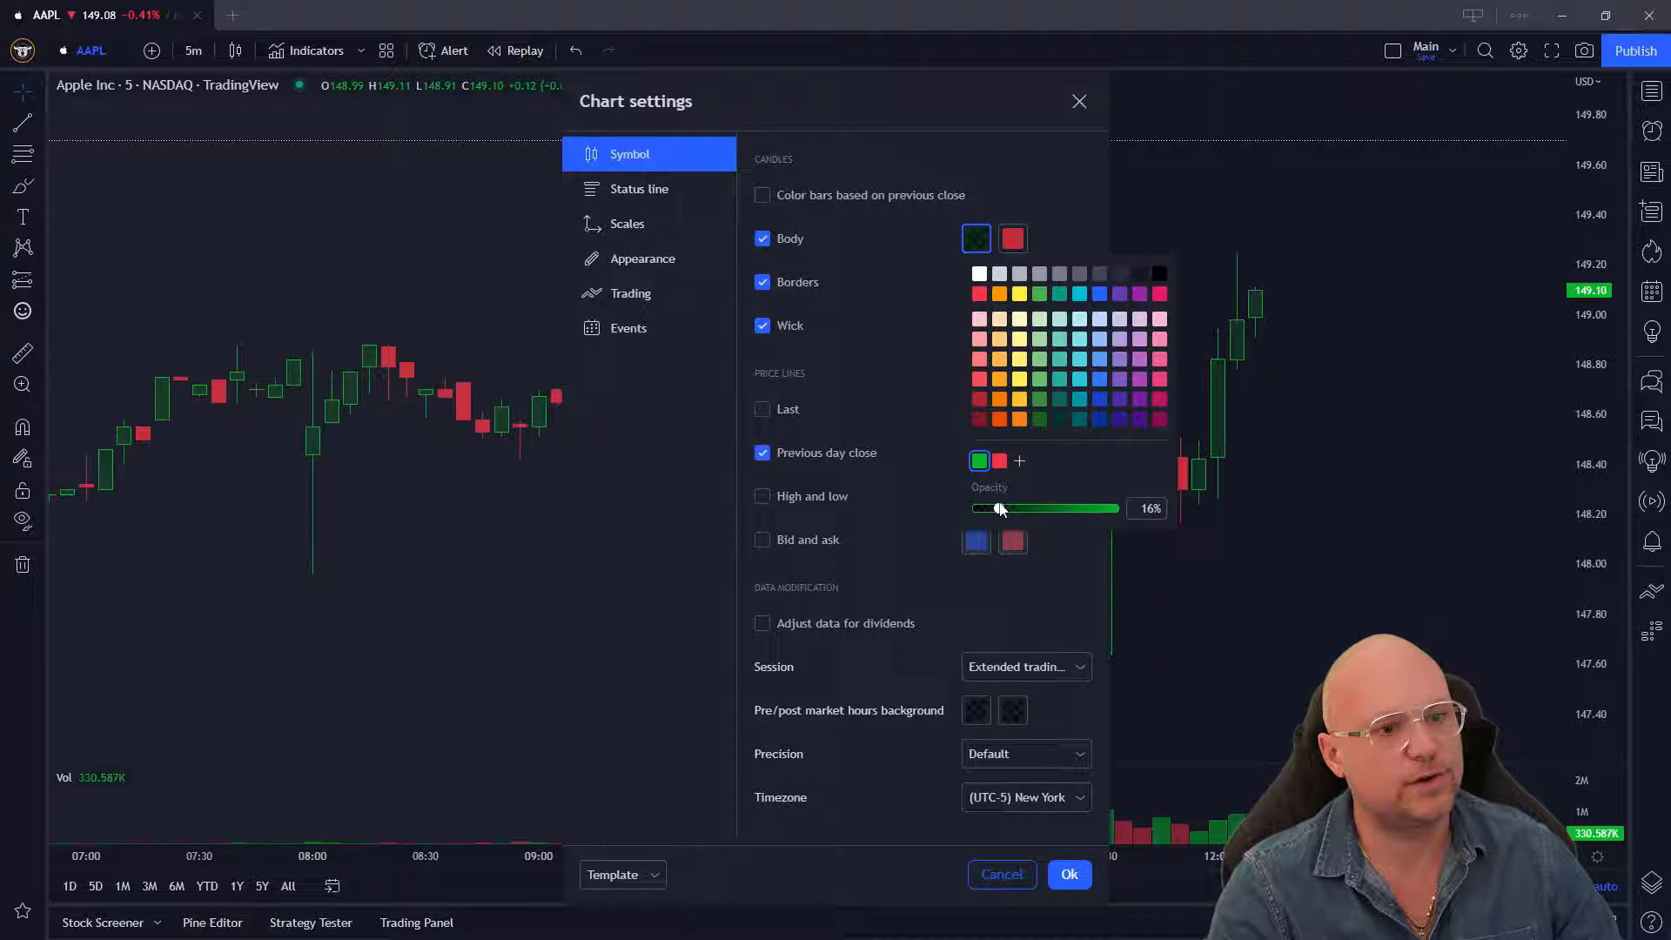
left_click_drag(998, 508, 1074, 508)
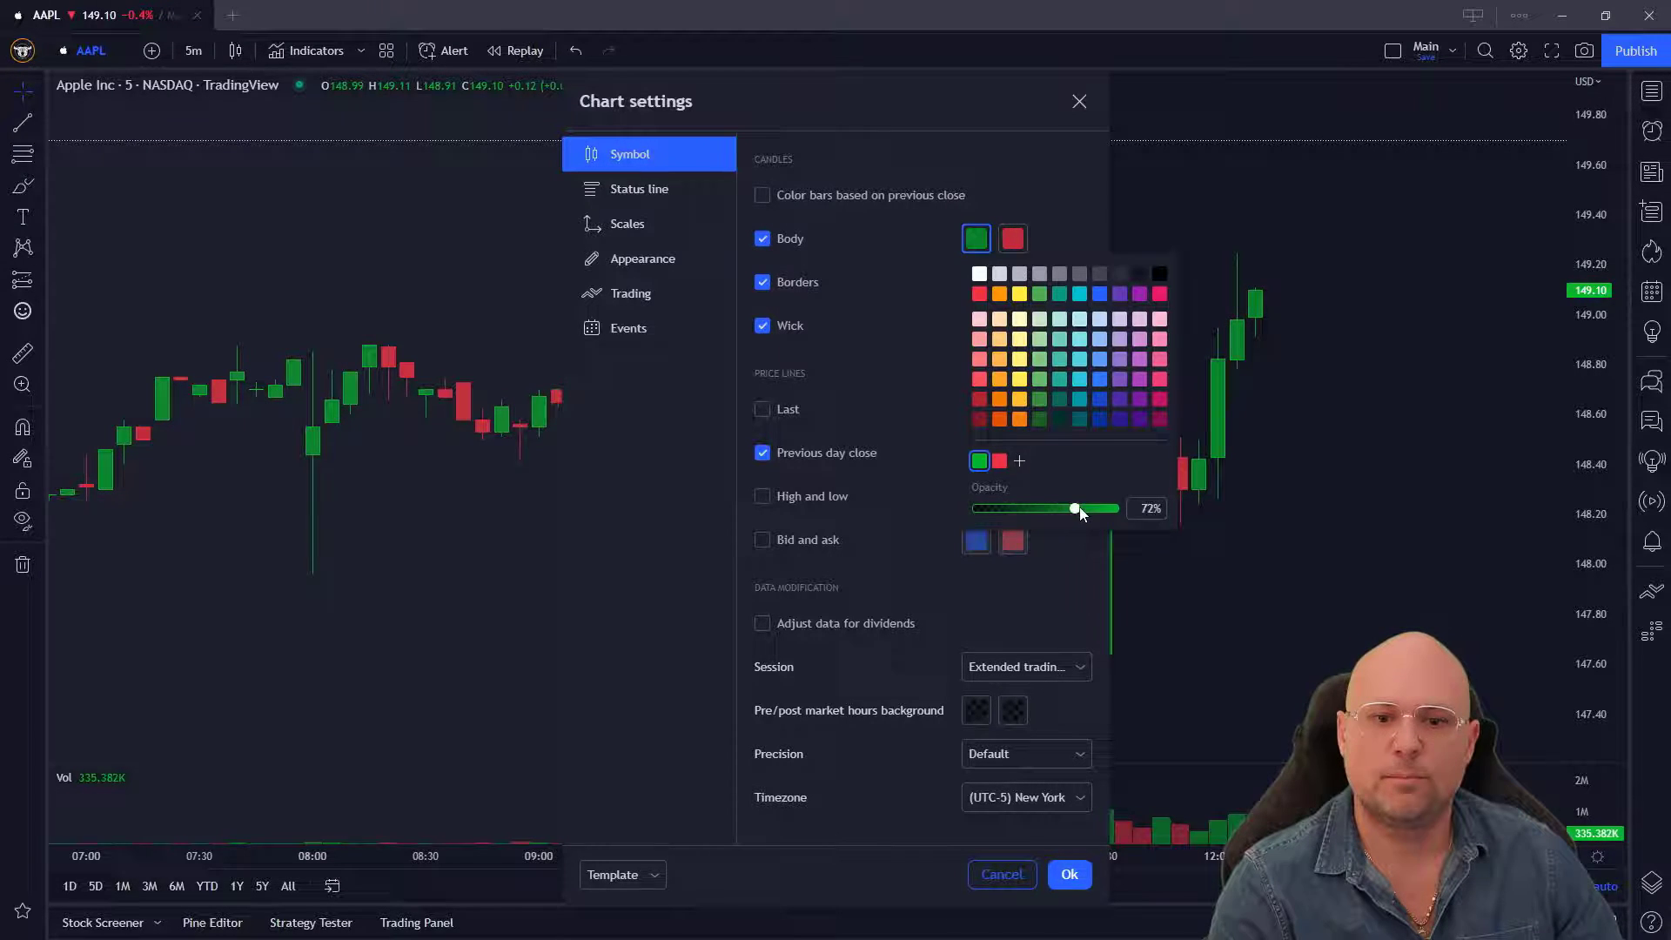
left_click_drag(1074, 508, 1115, 508)
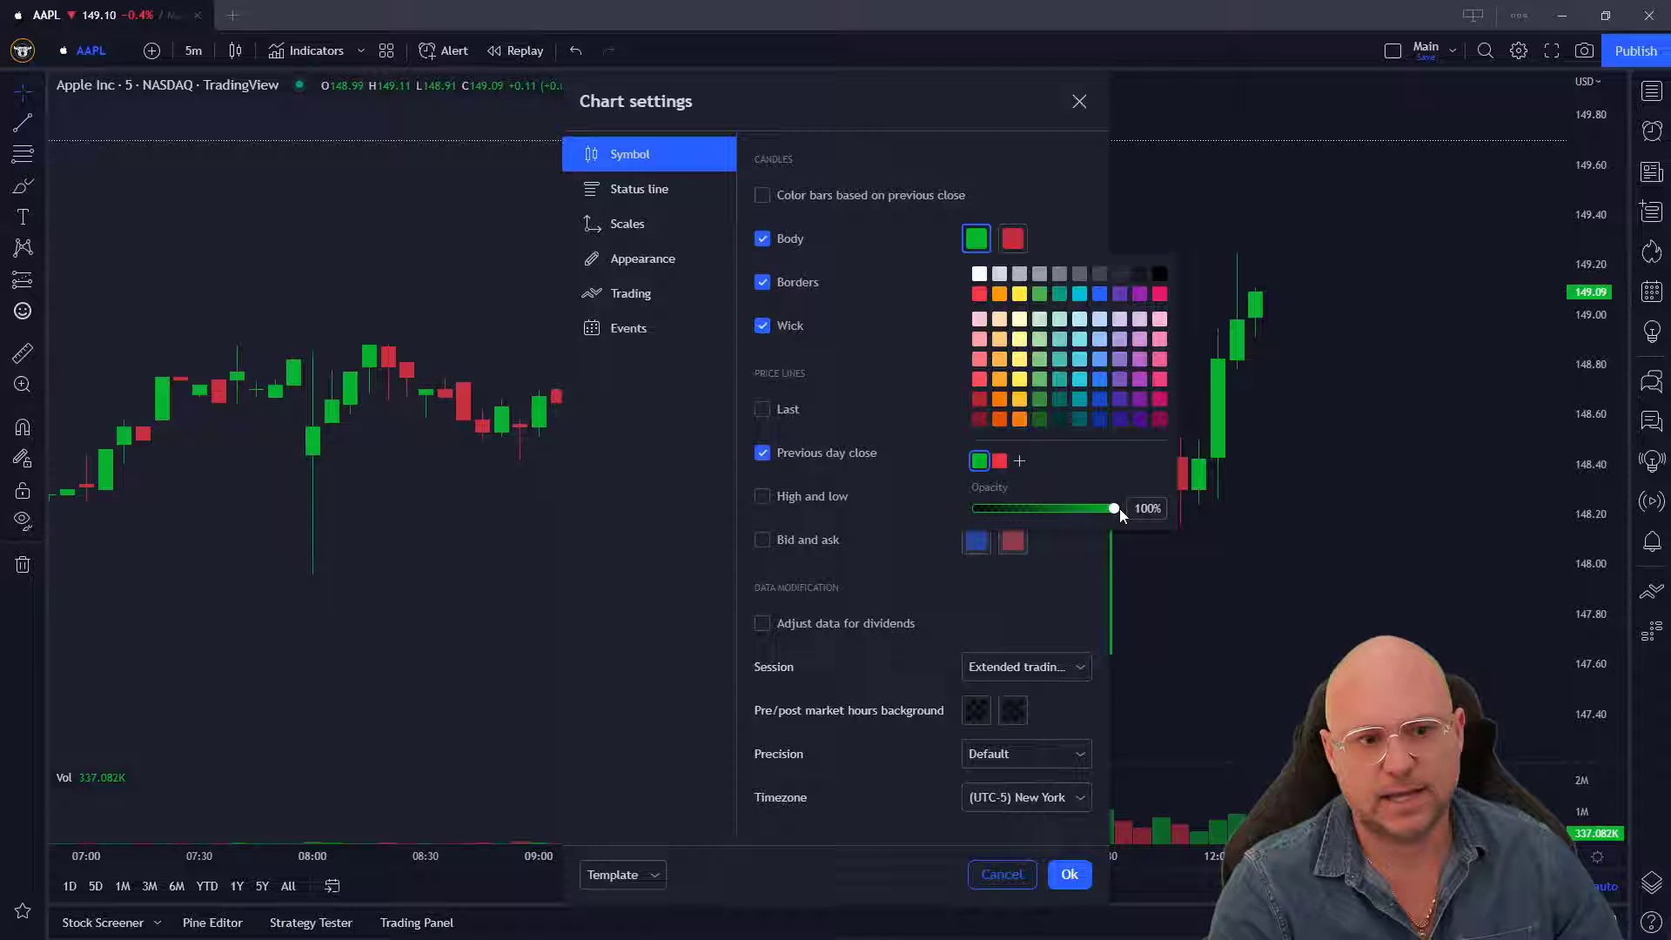
left_click_drag(1112, 508, 1100, 508)
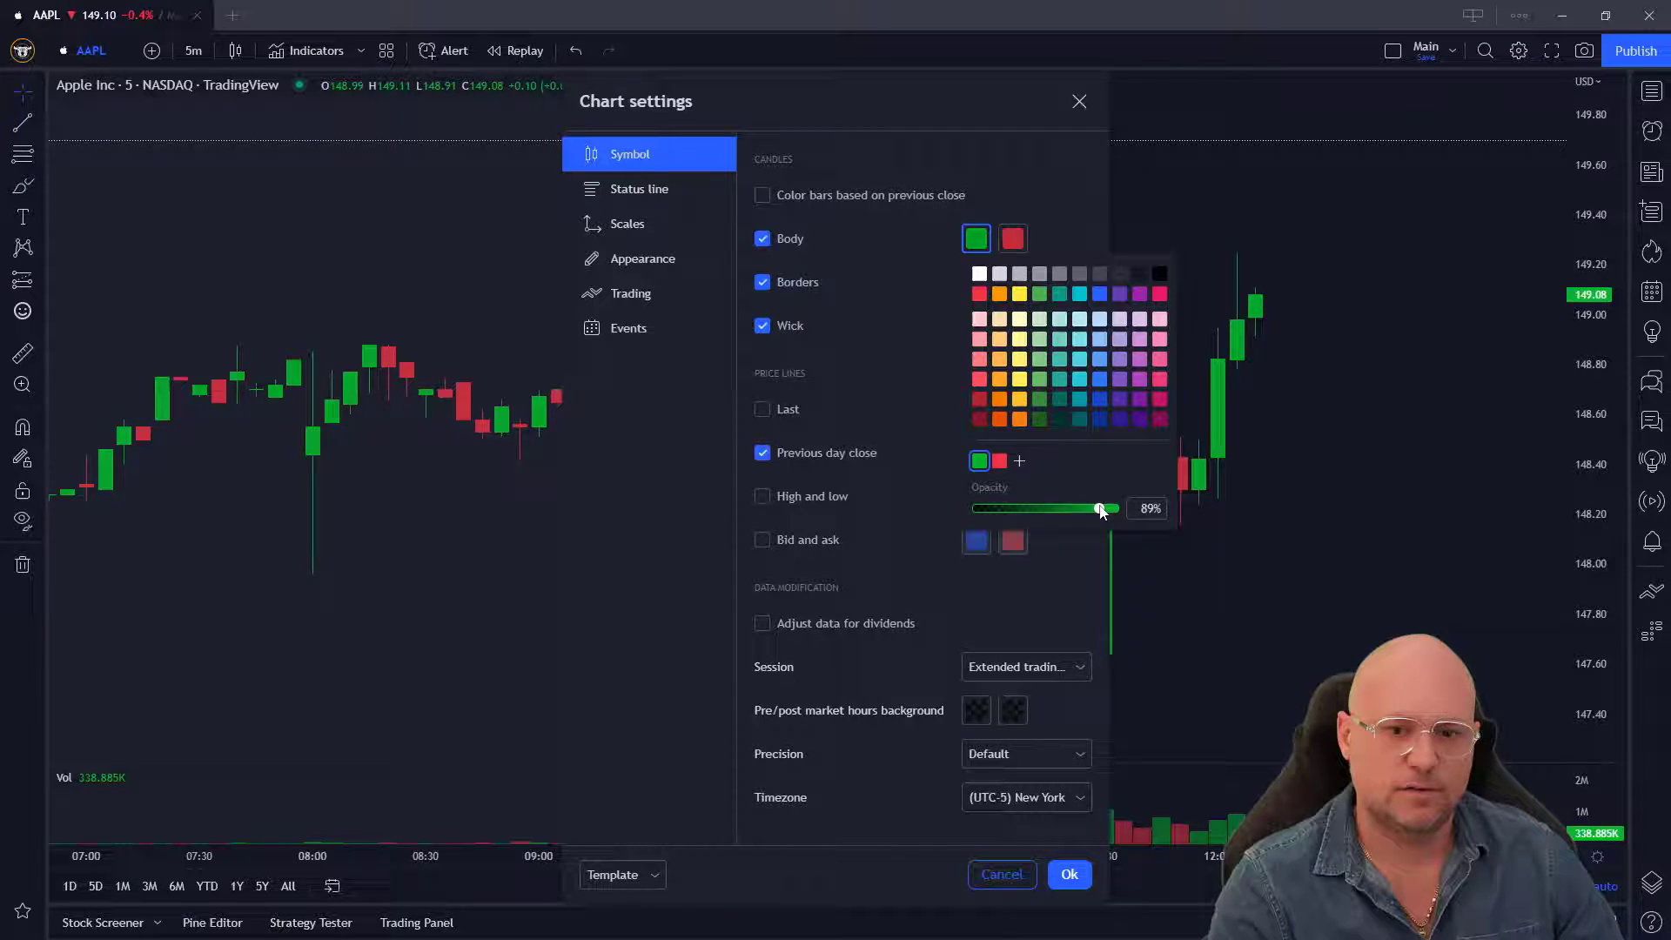
left_click_drag(1100, 508, 1087, 508)
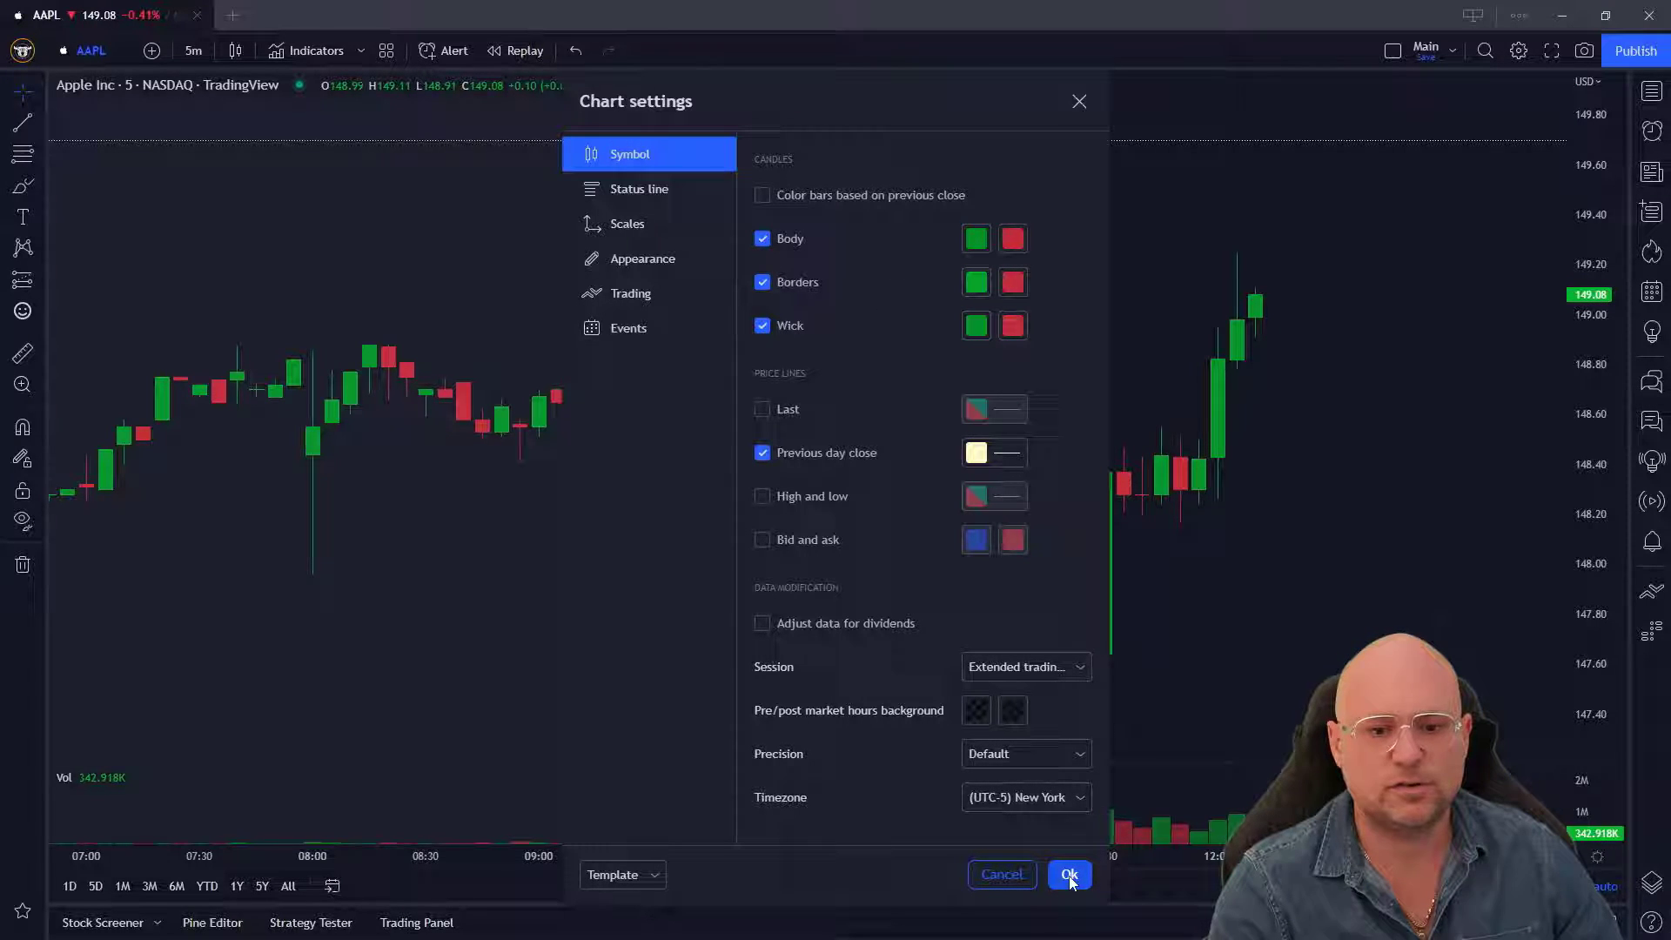
left_click(1069, 873)
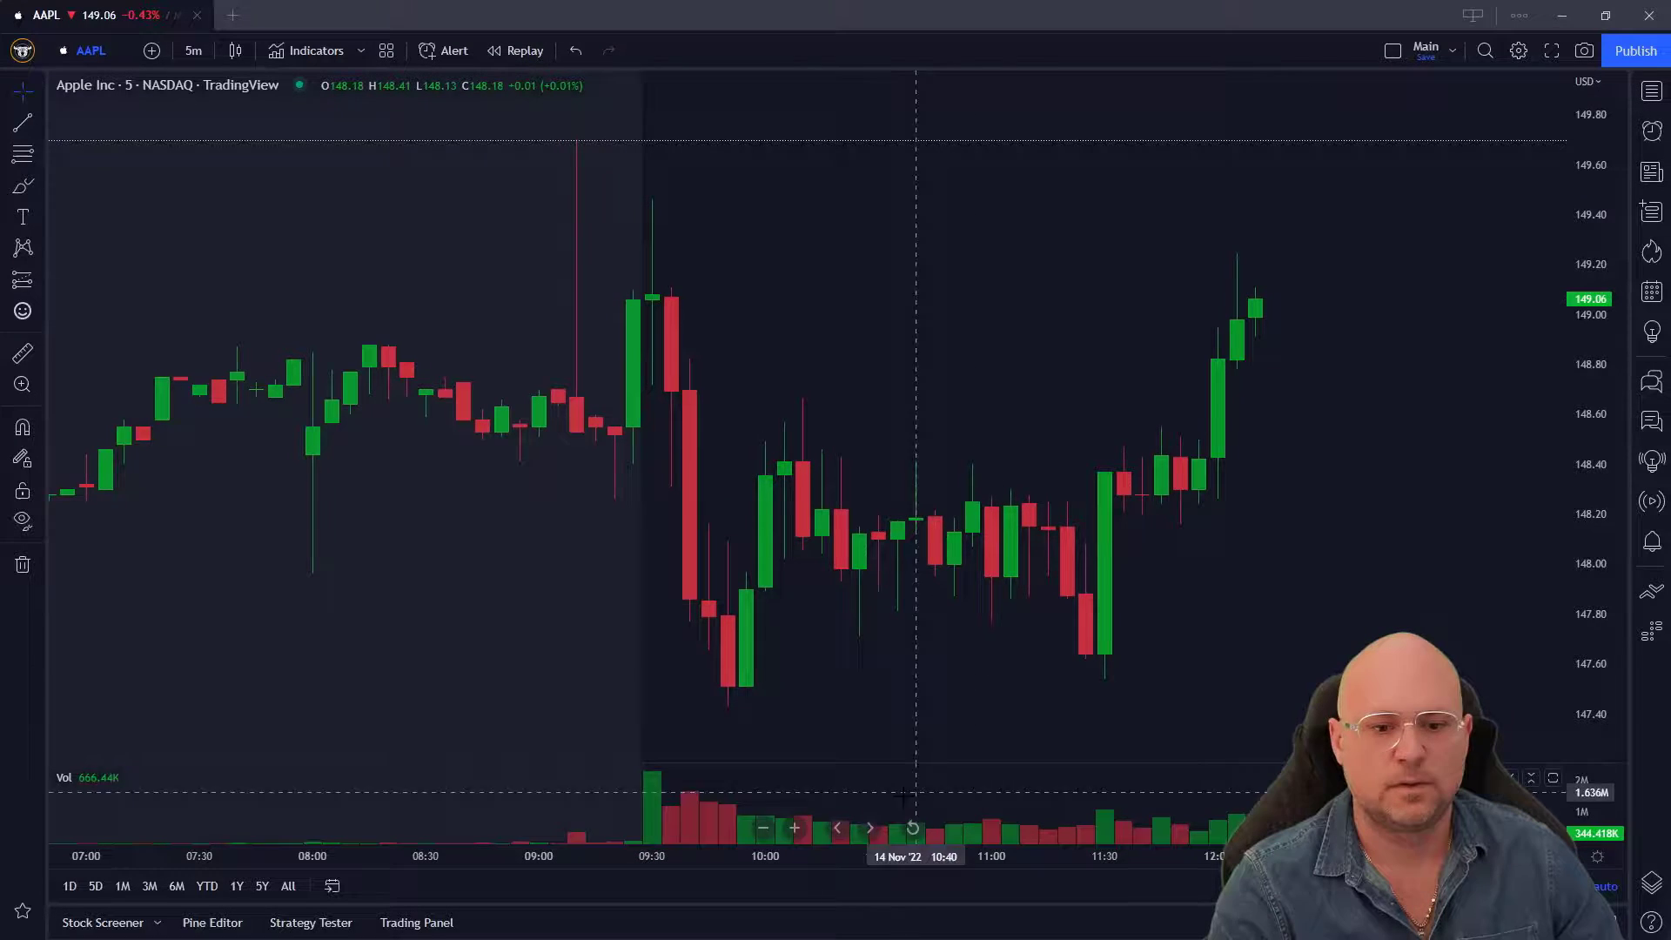
mouse_move(991, 829)
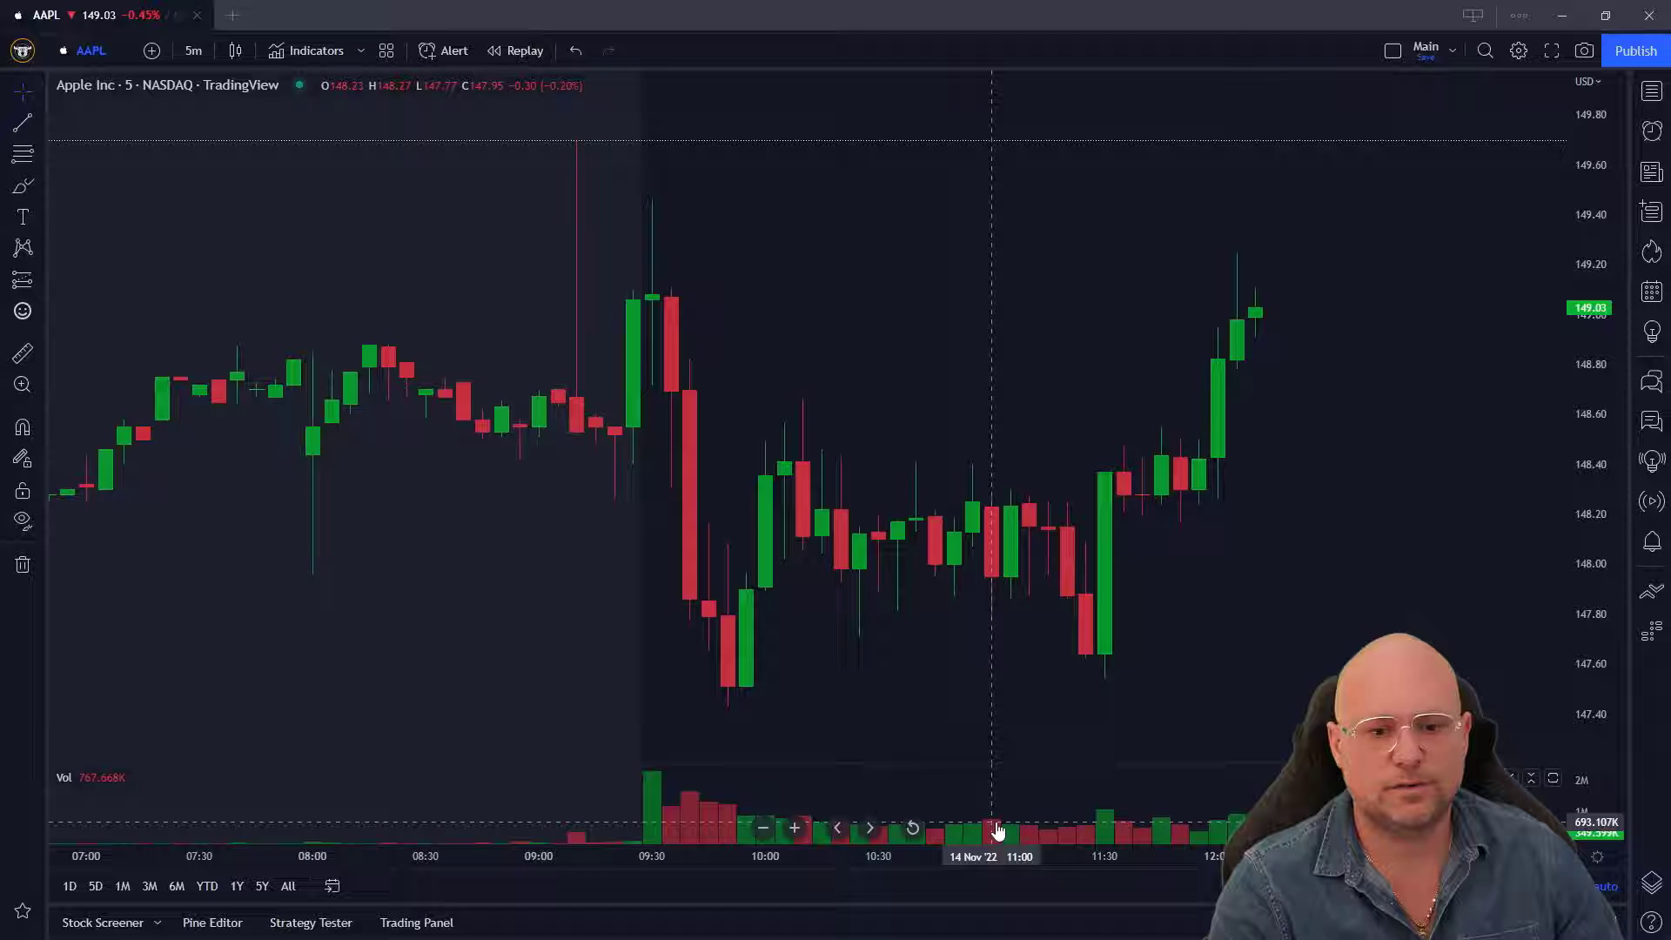
- Open the volume indicator's Growing bar colour options, showing 50% opacity
right_click(996, 829)
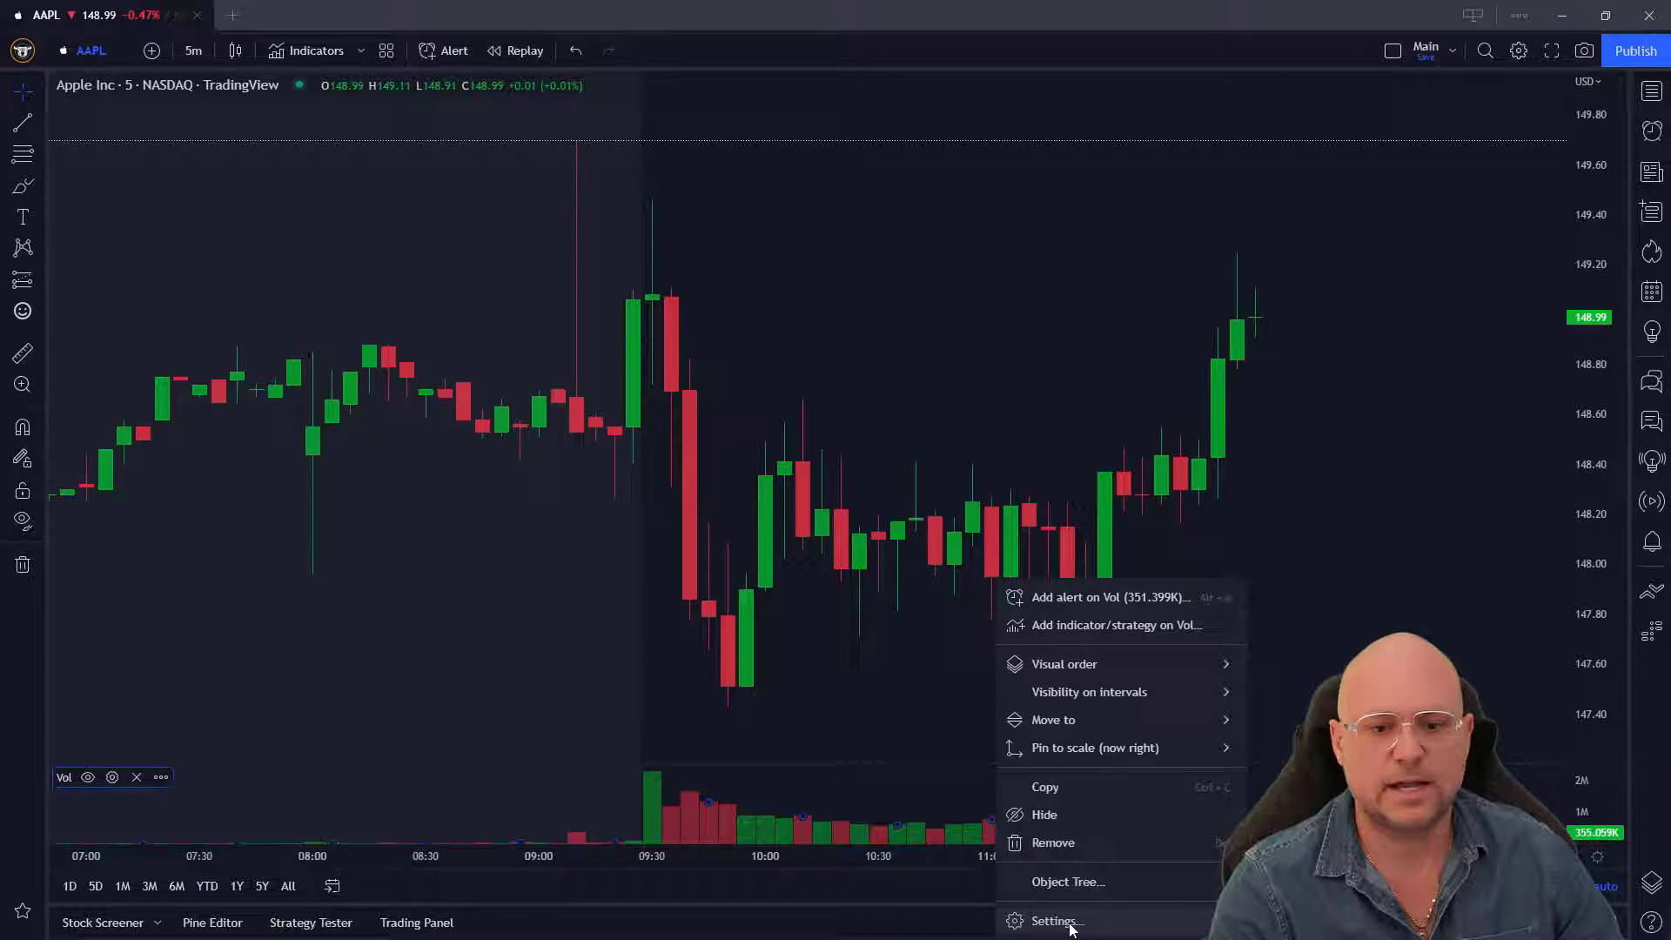
left_click(1055, 921)
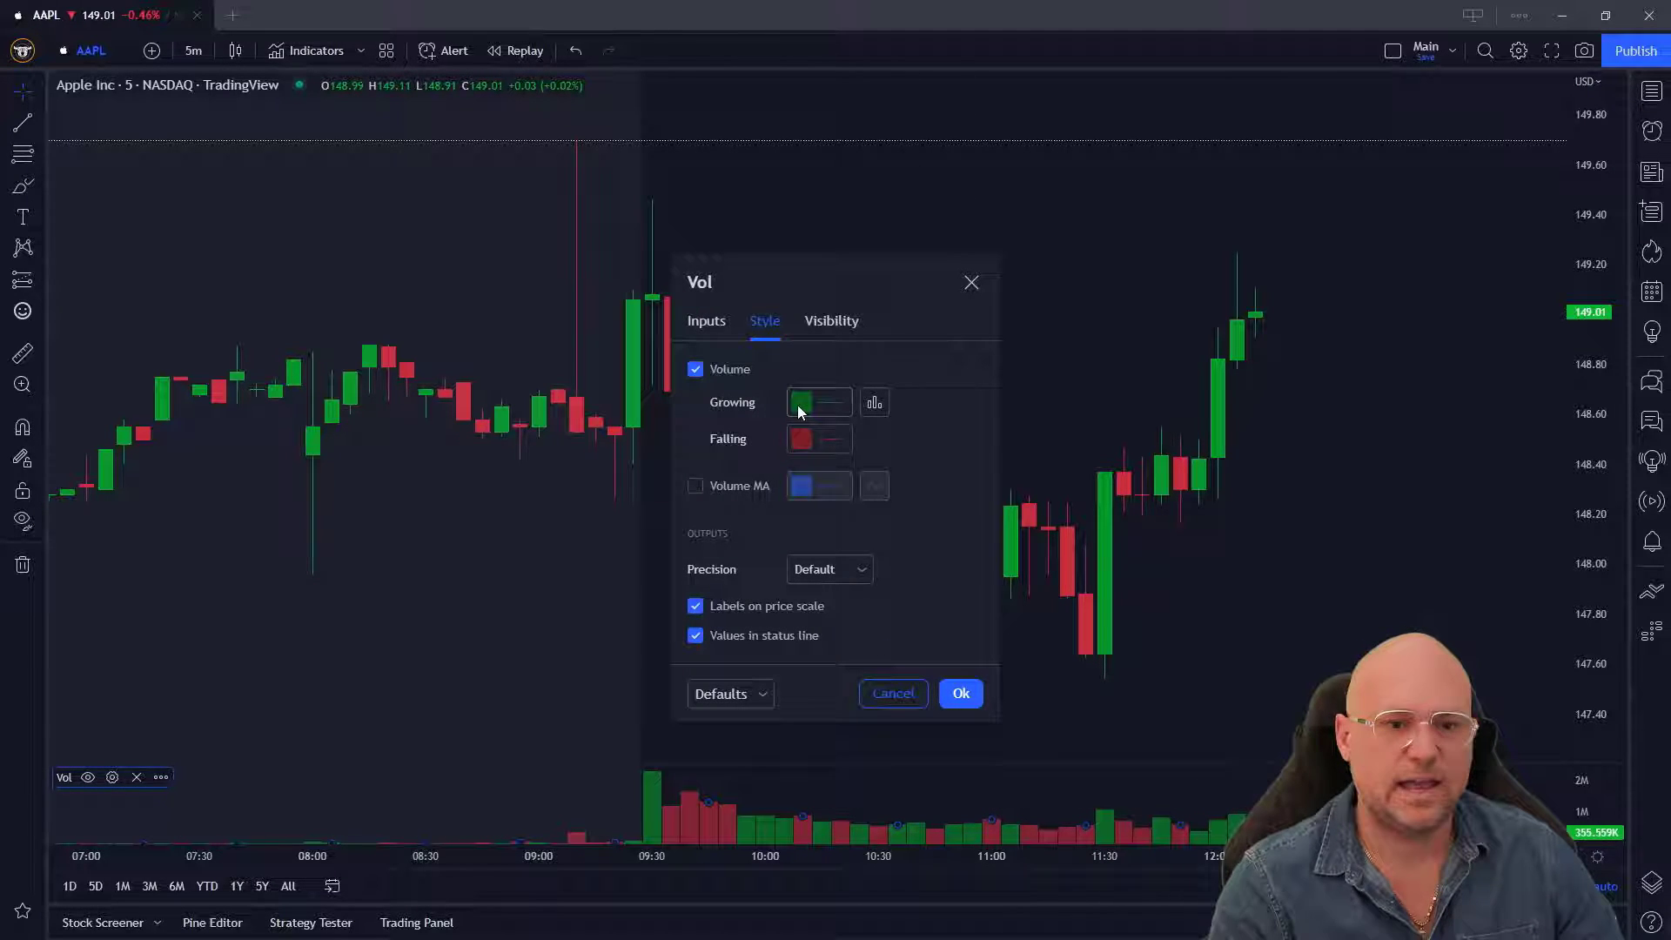
left_click(812, 403)
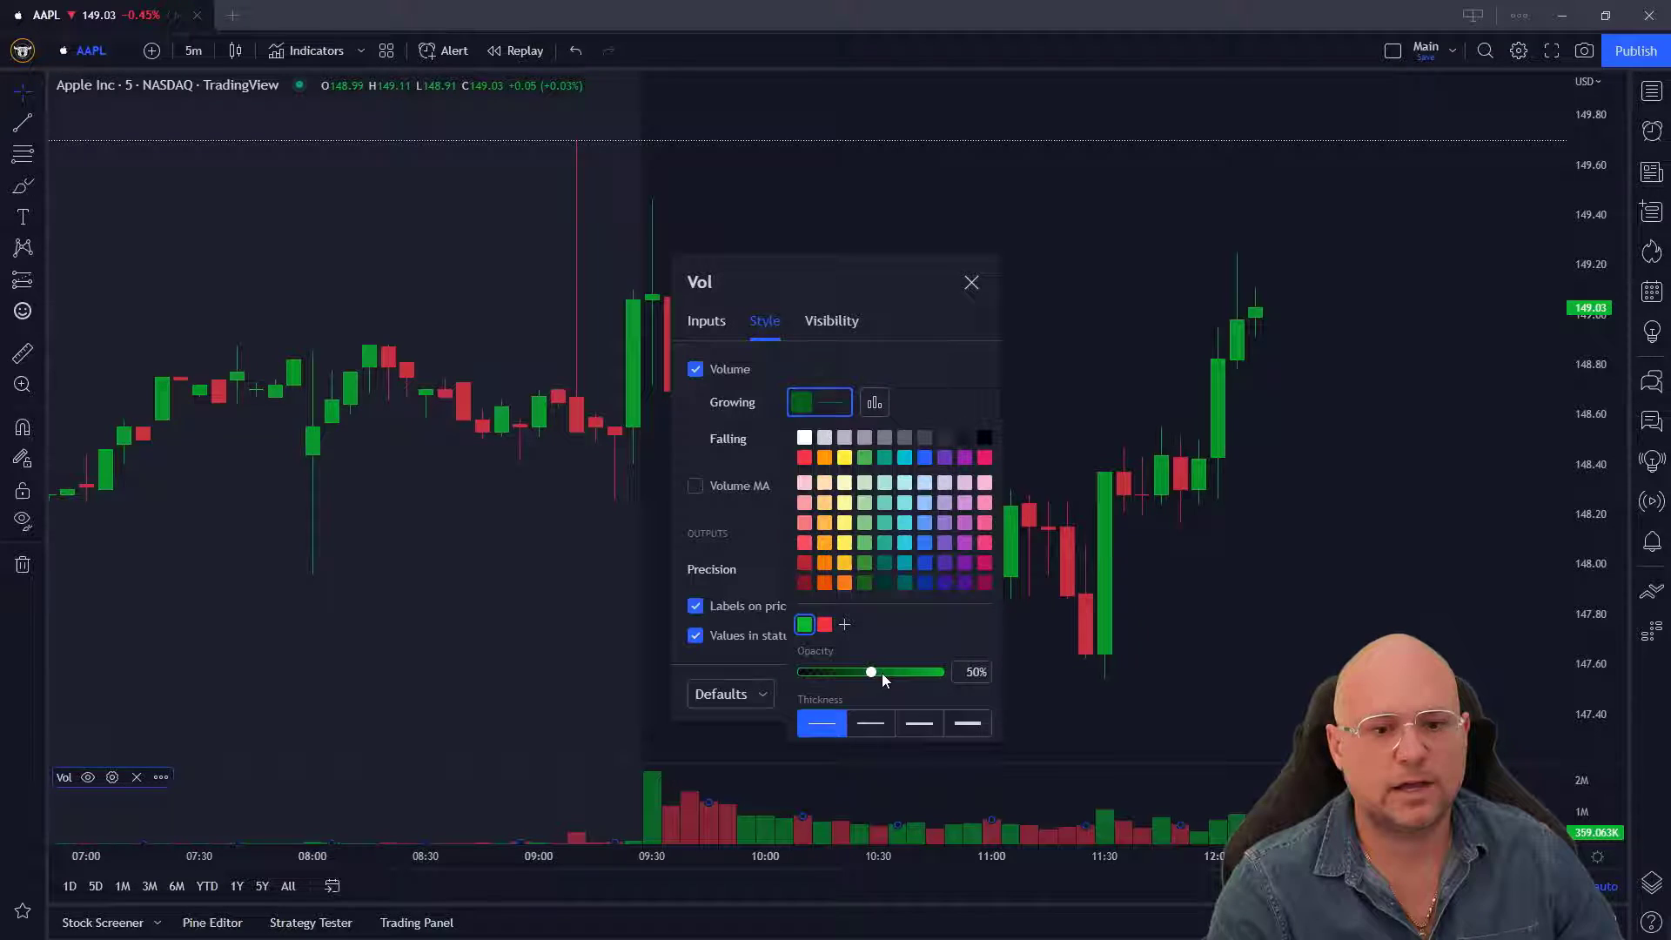
- Try different growing volume bar opacities, settle on 50%, and close the Vol settings
left_click_drag(870, 671, 864, 671)
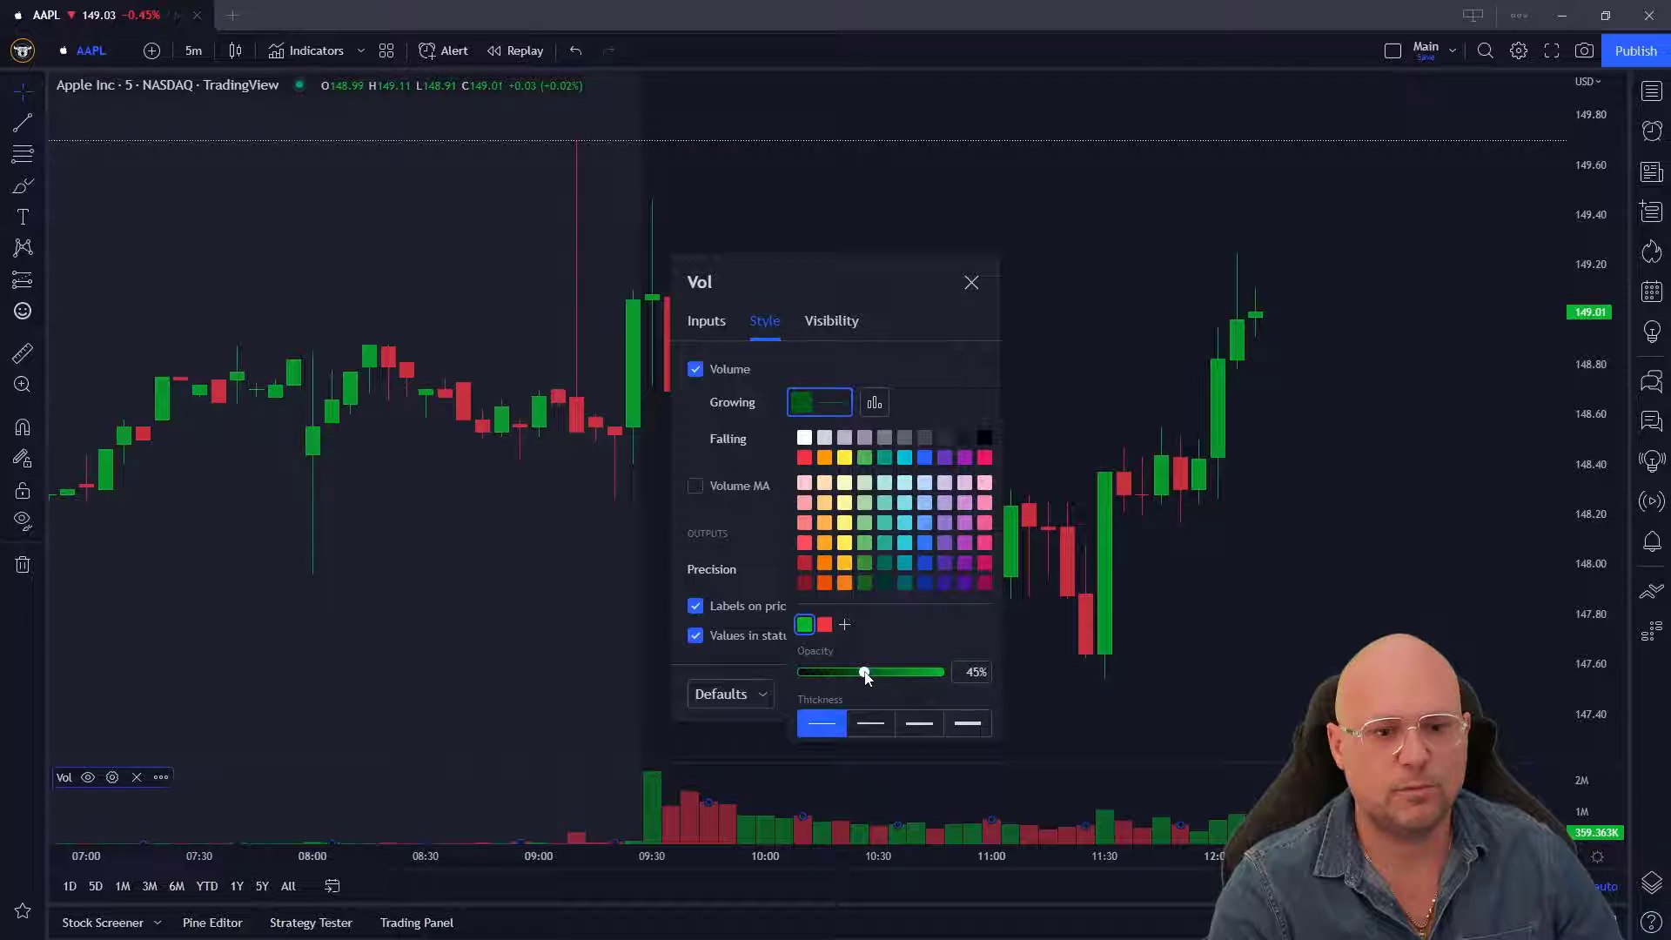
left_click_drag(863, 671, 824, 671)
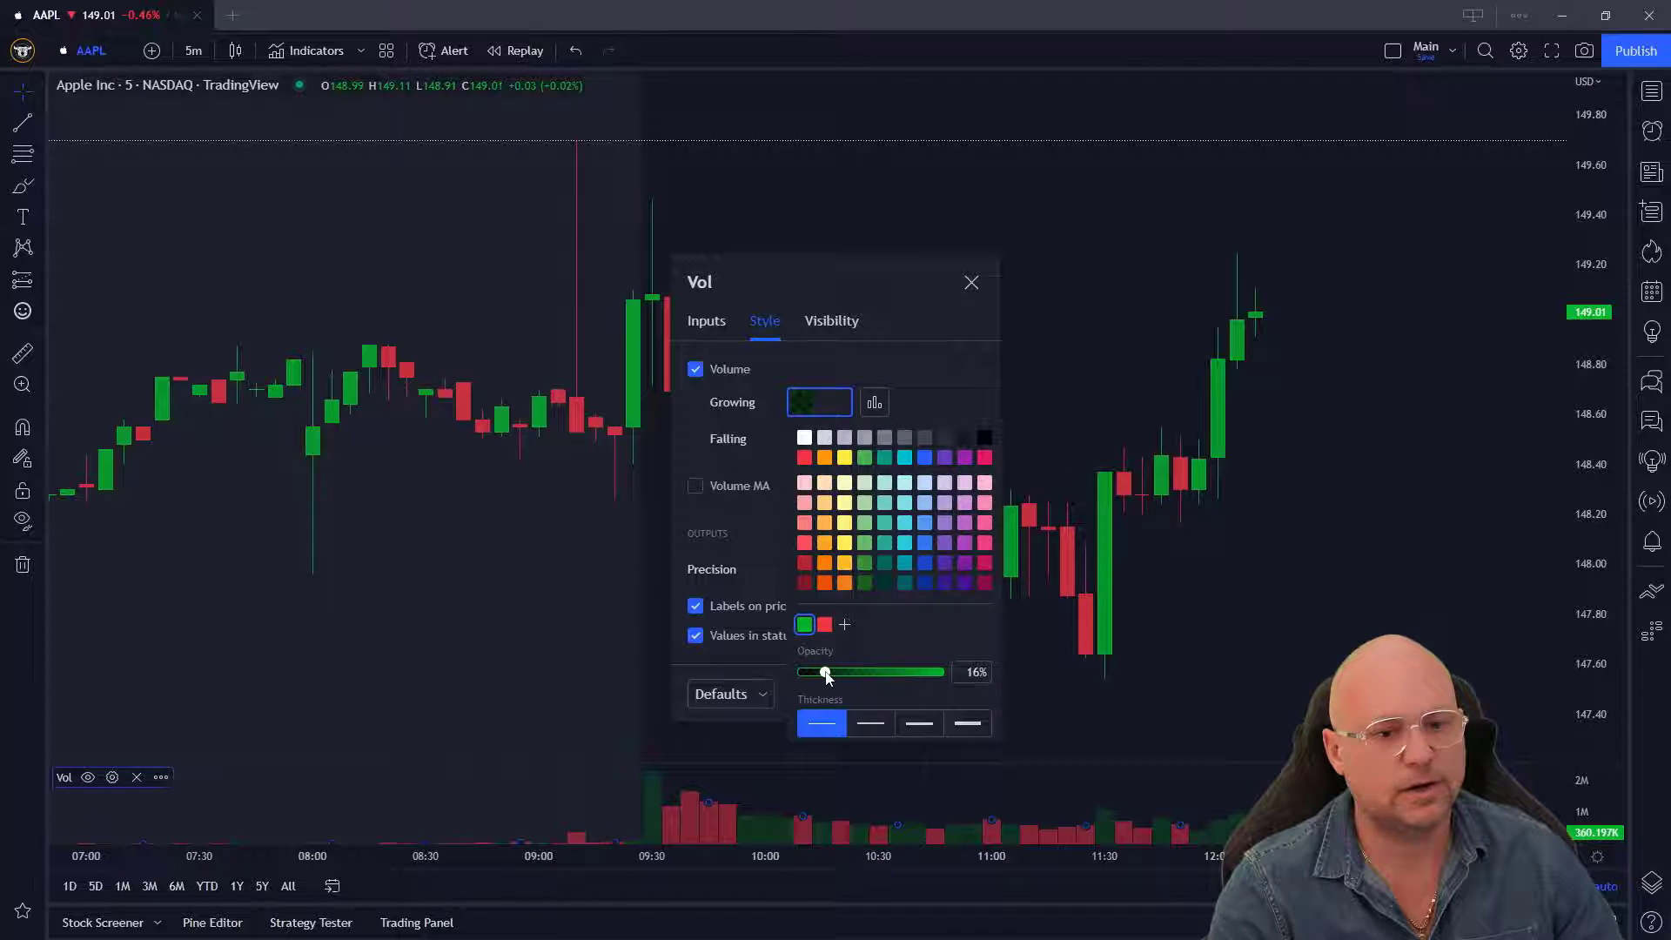
left_click_drag(826, 673, 935, 673)
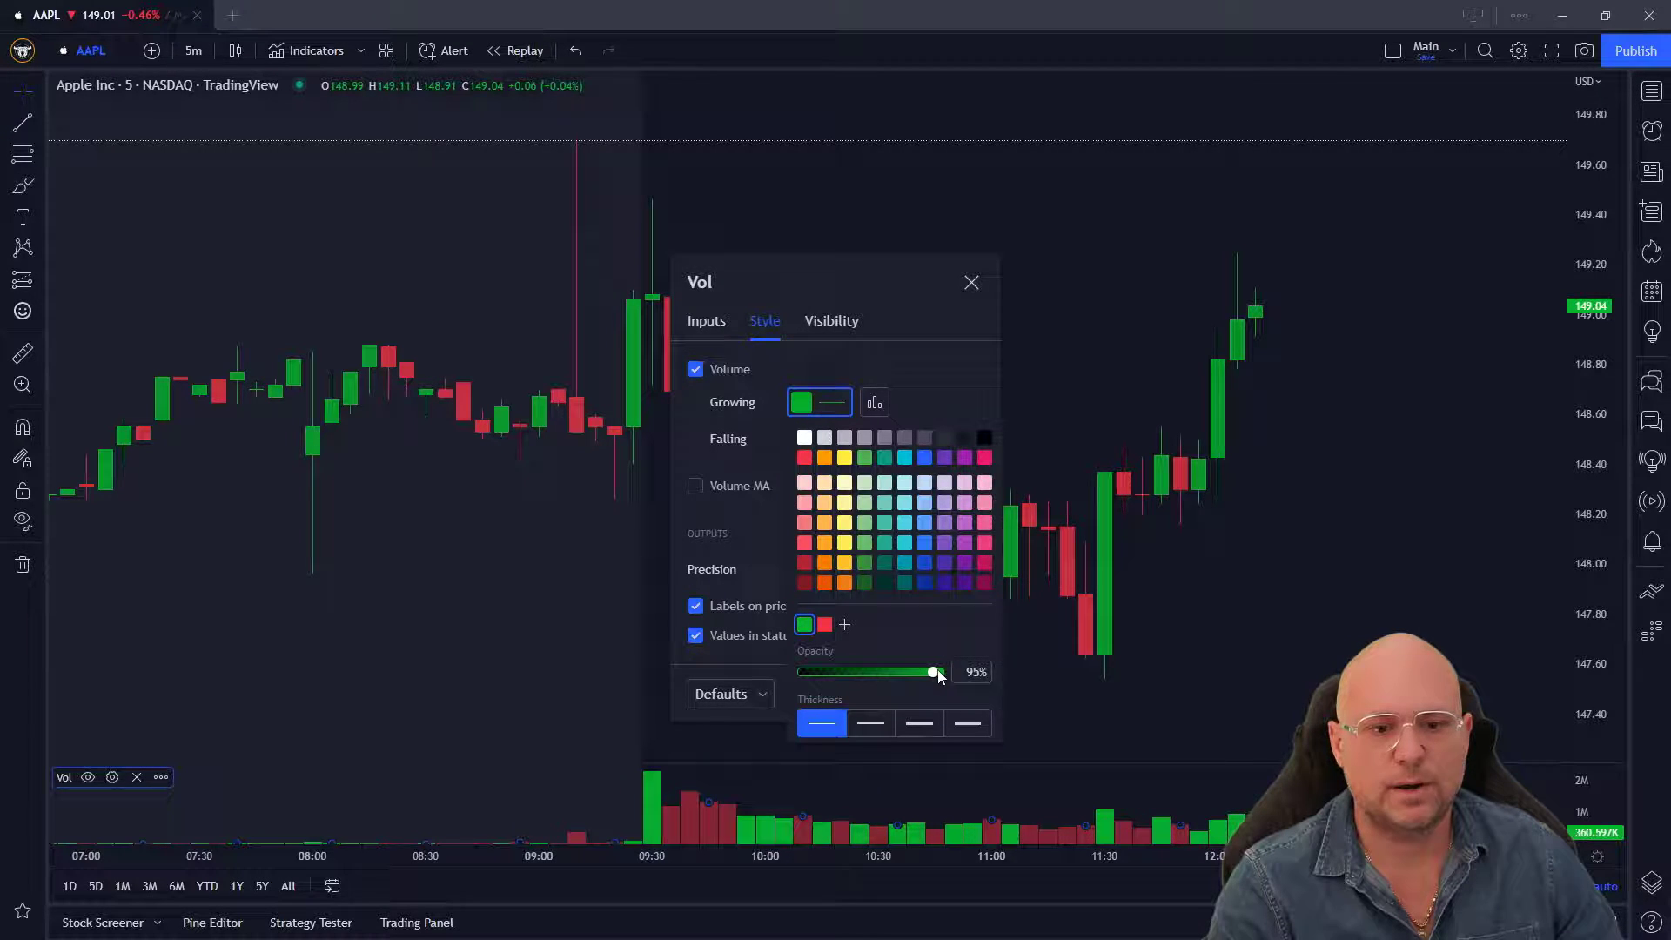
left_click_drag(934, 671, 924, 671)
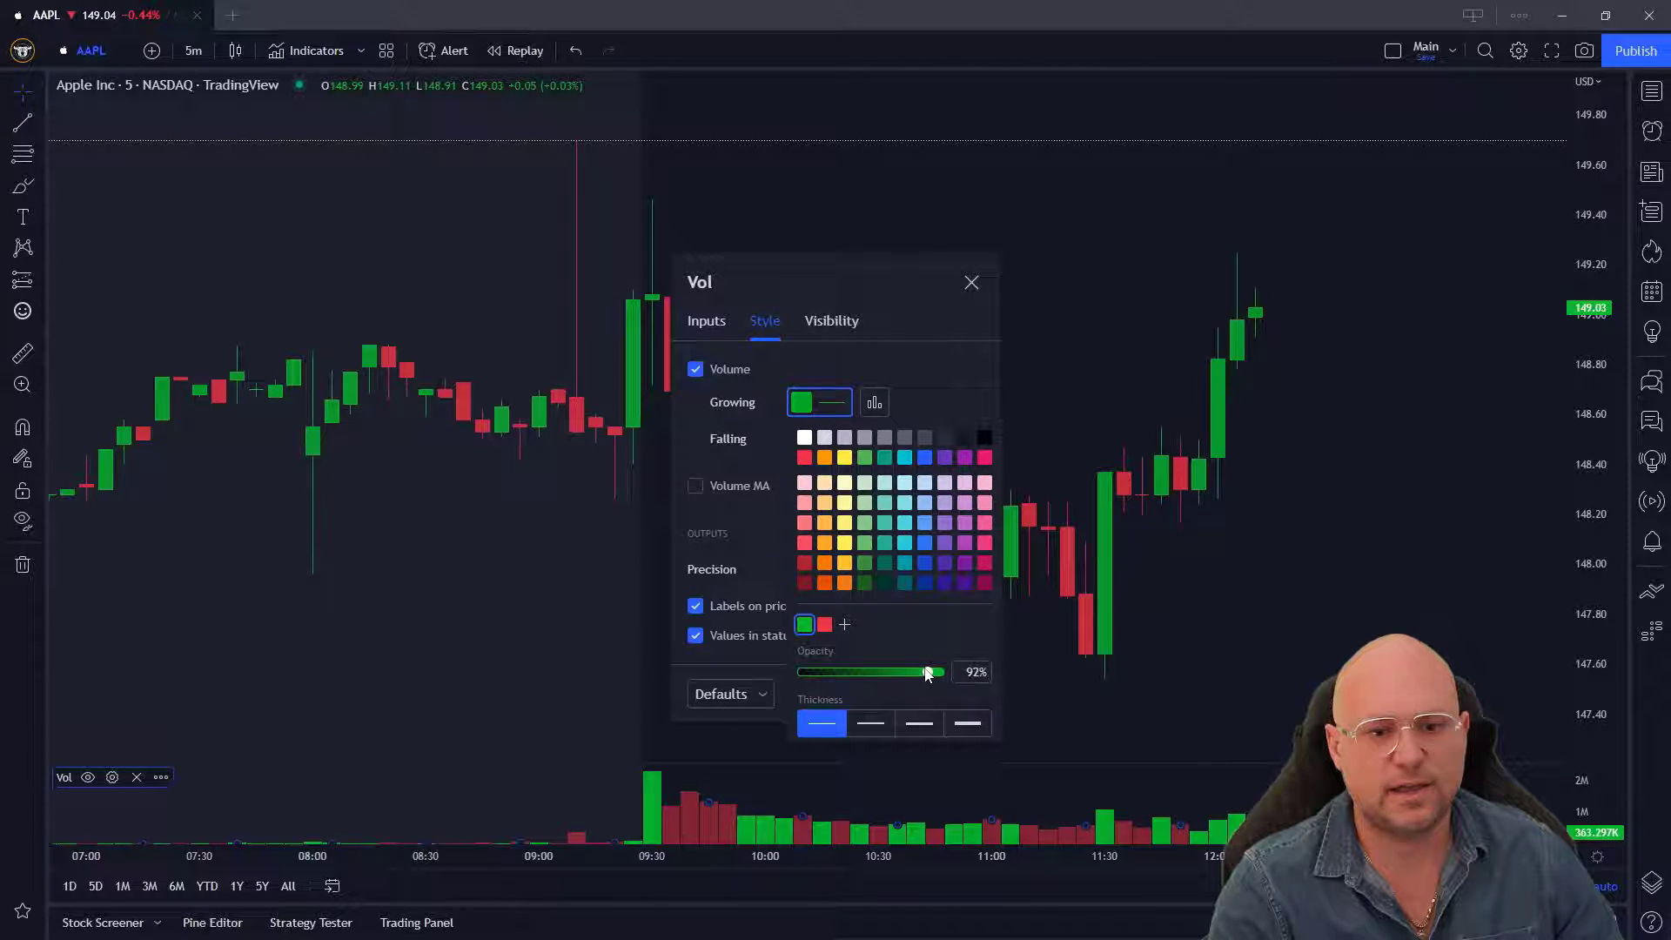
left_click_drag(925, 671, 872, 671)
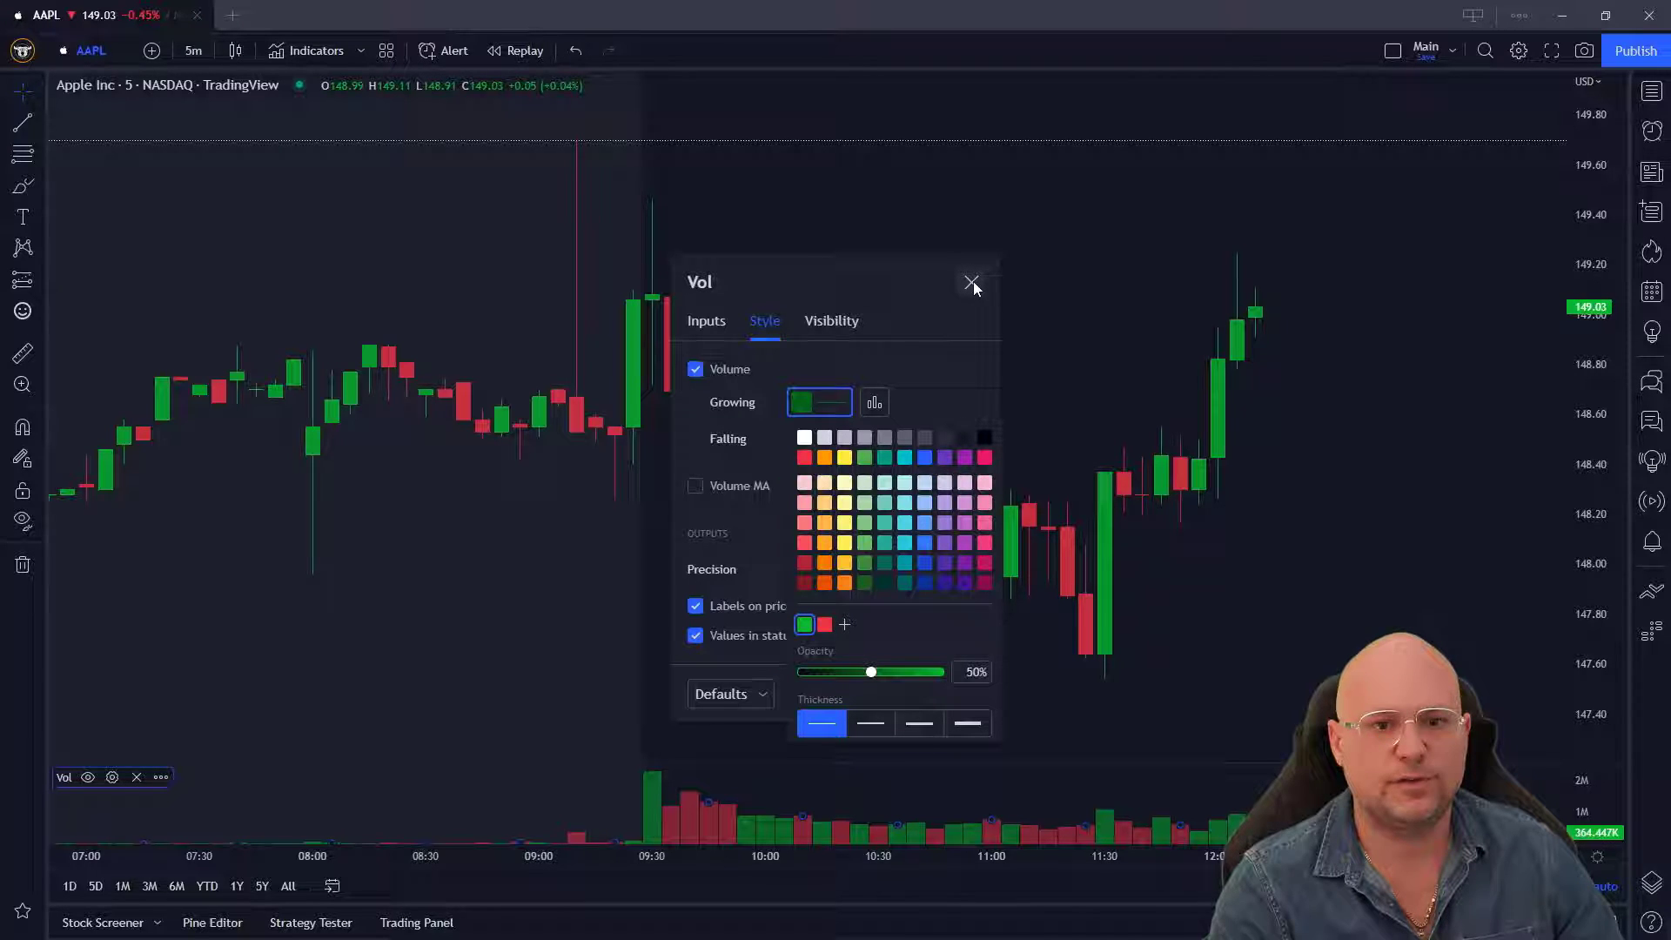
left_click(969, 285)
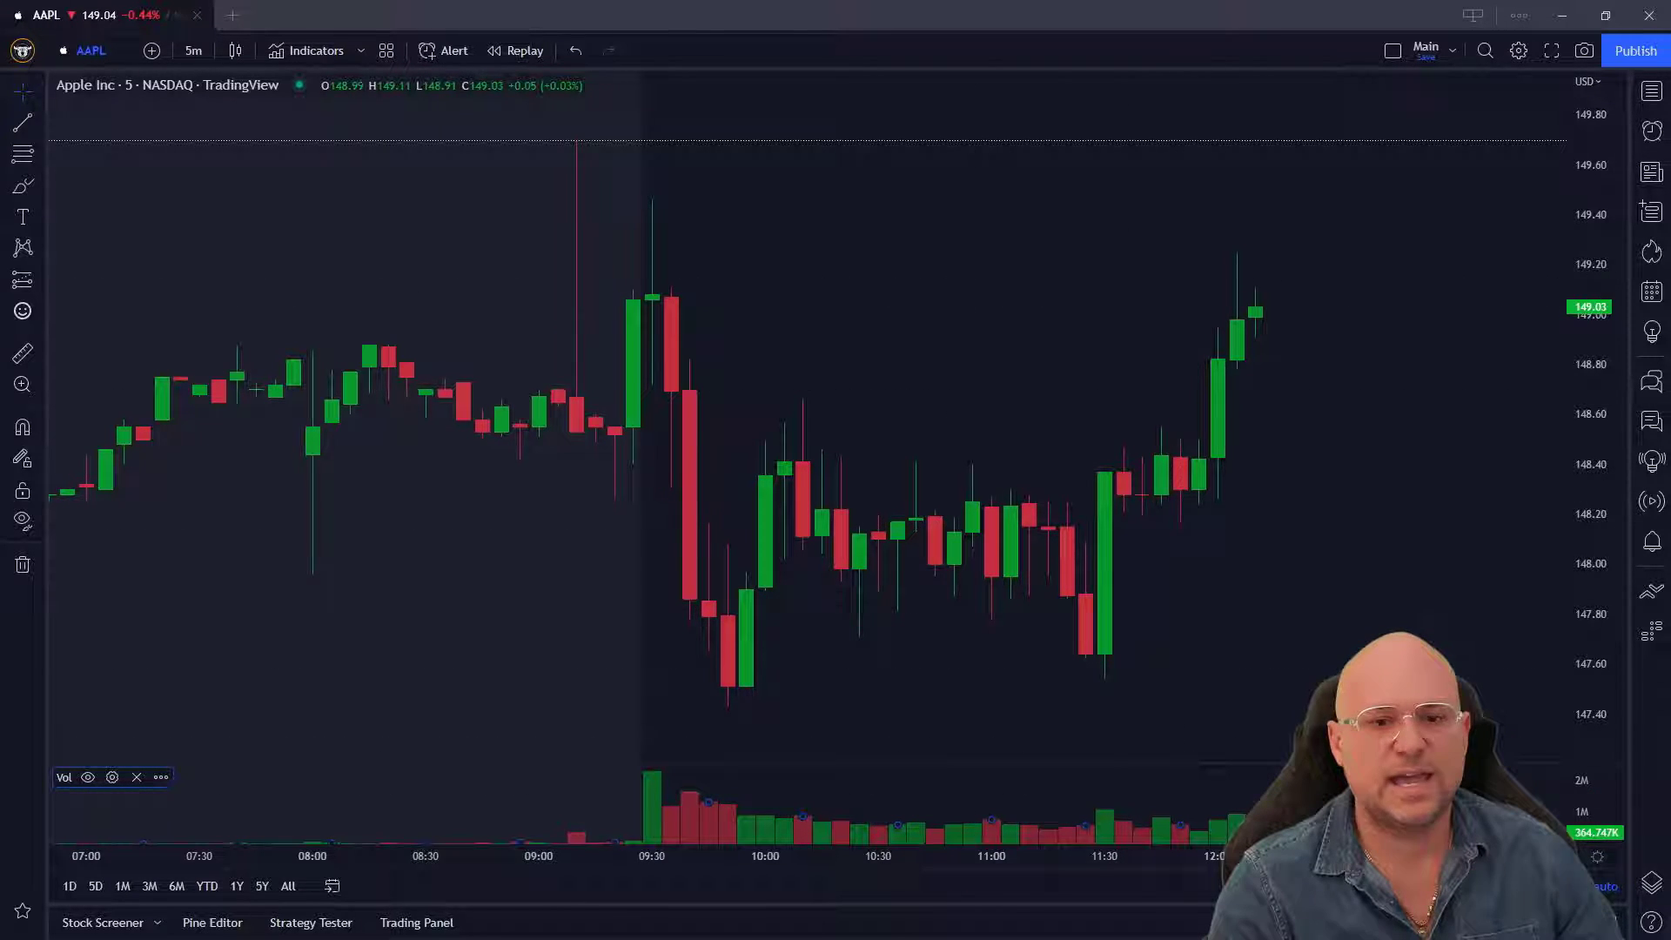